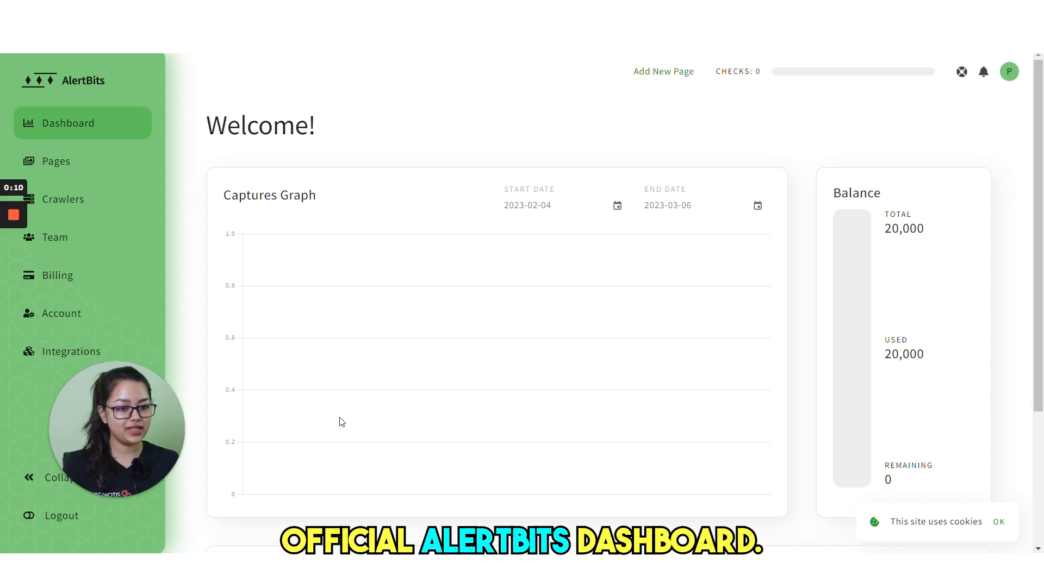
- Go to the Pages section, which has no tracked pages yet
left_click(55, 161)
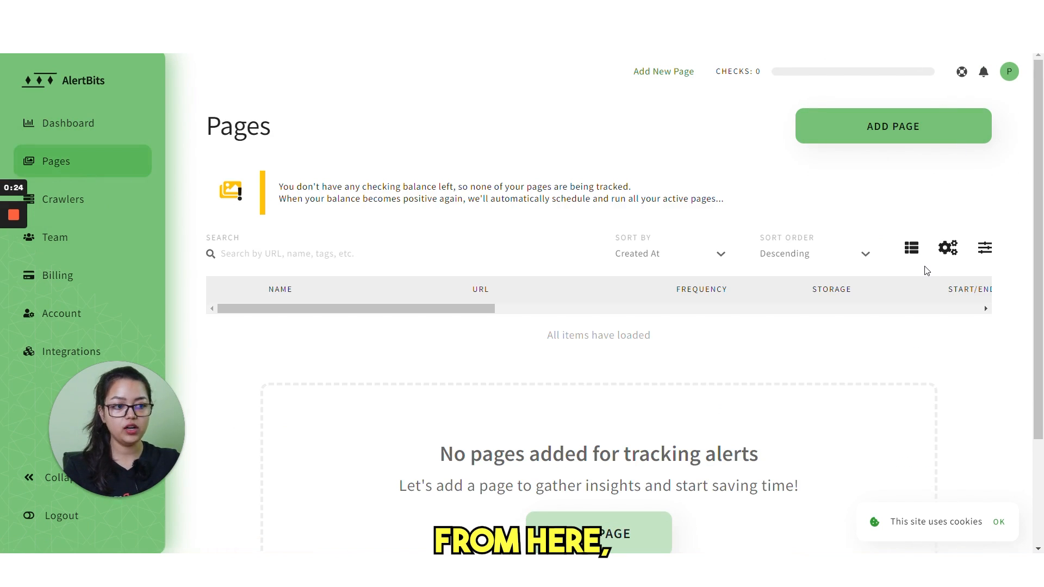
left_click(892, 127)
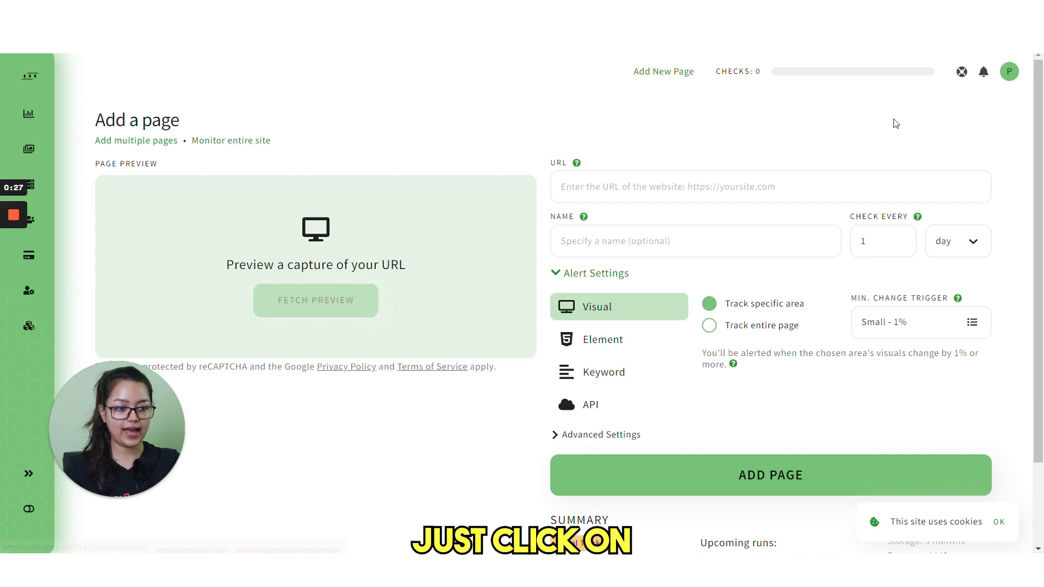
type("https://pitchground.com/deals")
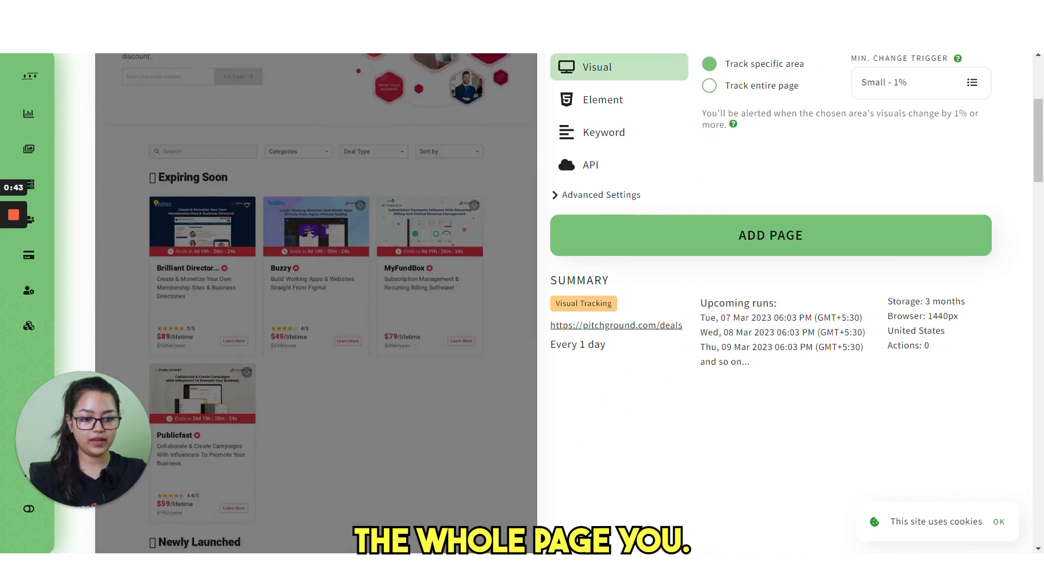
scroll("up", 3)
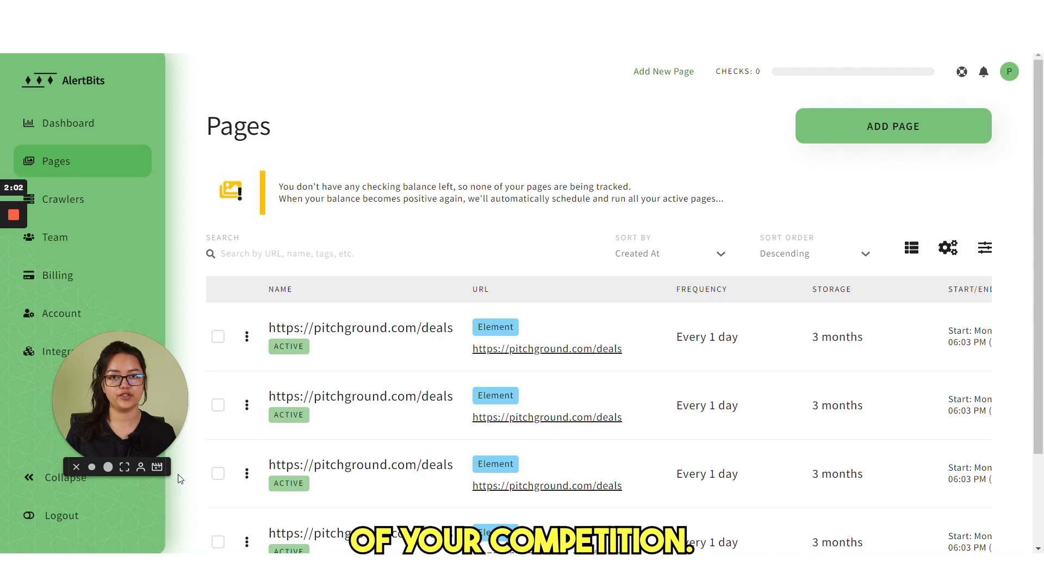
- Begin another add-page form for the deals page with Element tracking, browsing the page preview
left_click(892, 126)
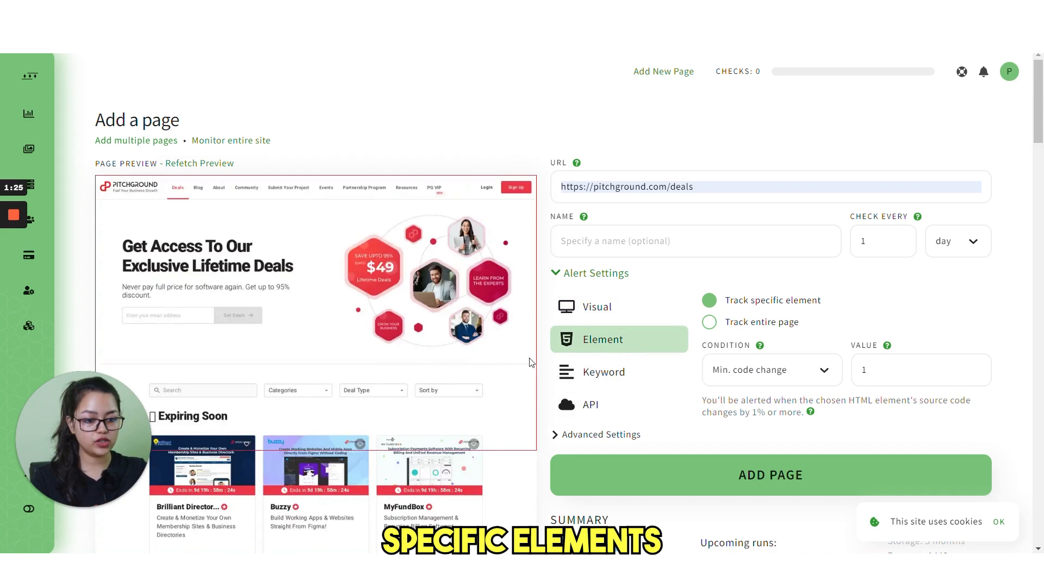
scroll("down", 3)
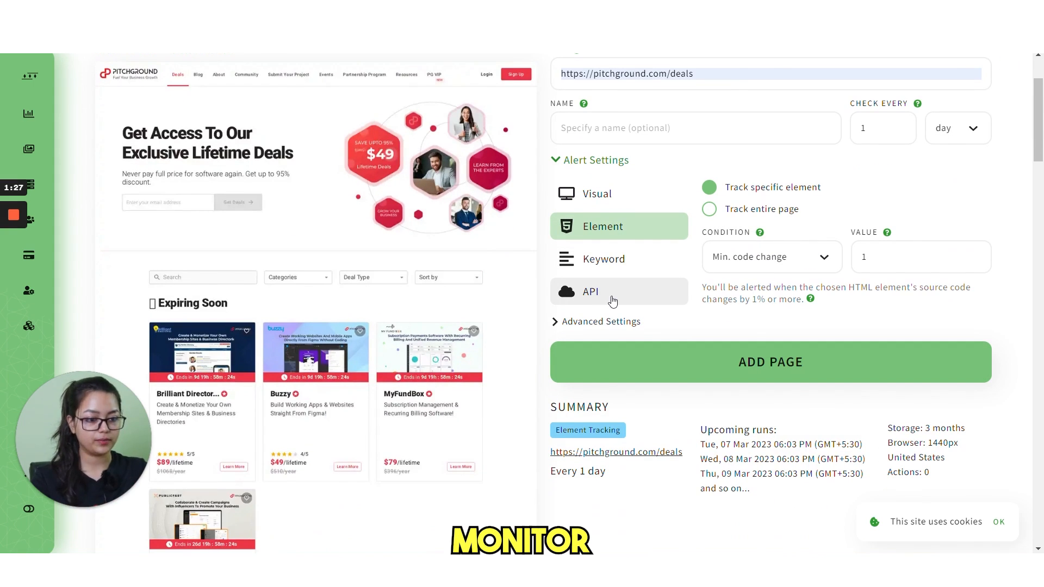
scroll("up", 3)
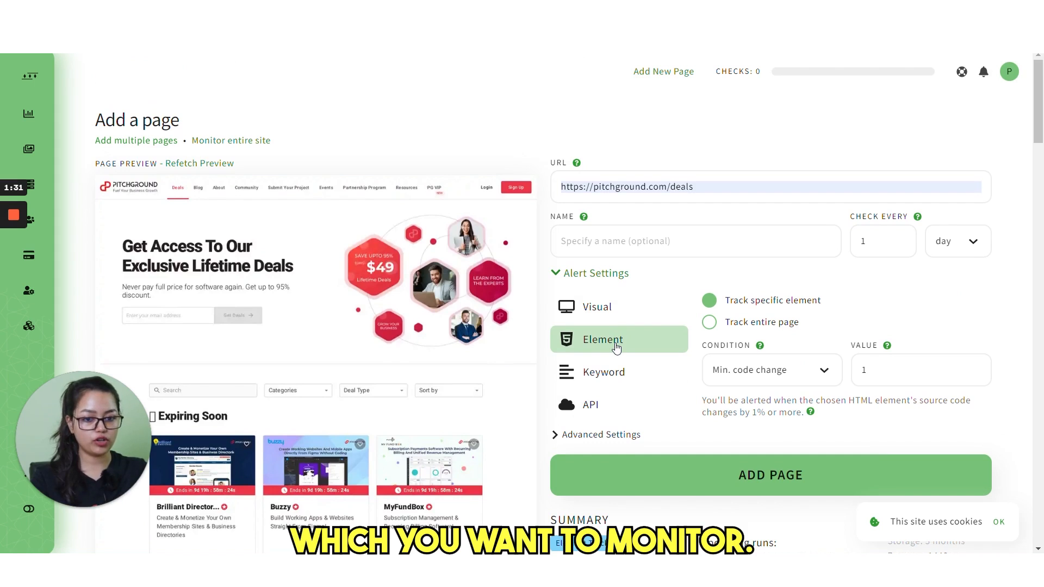
mouse_move(468, 296)
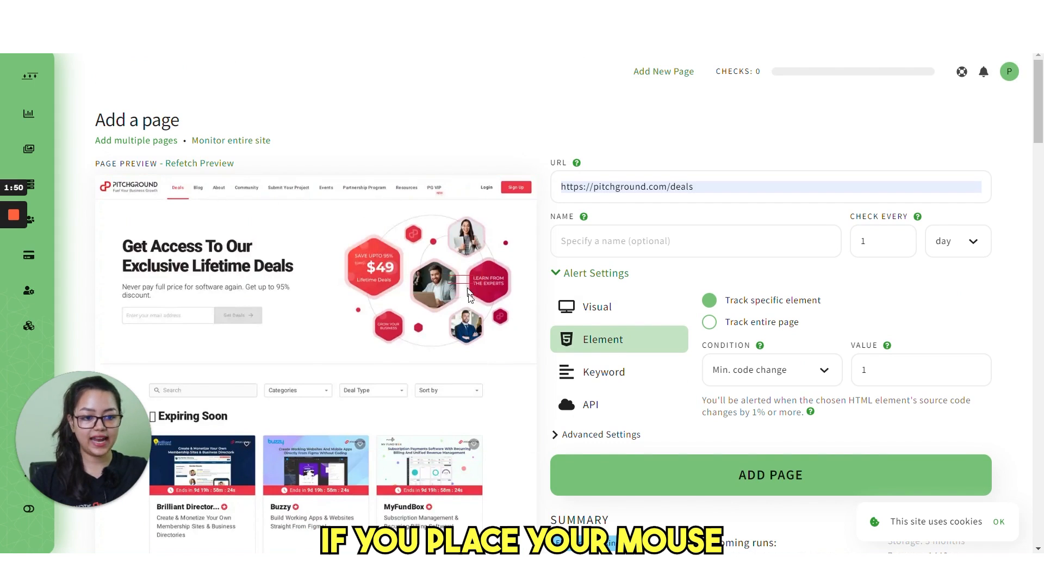
mouse_move(373, 280)
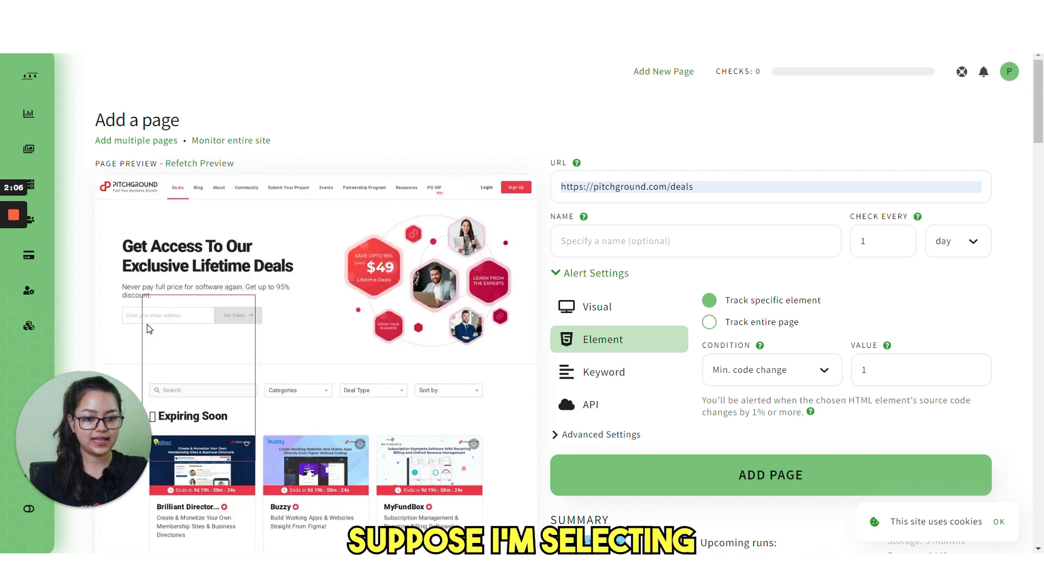
scroll("down", 3)
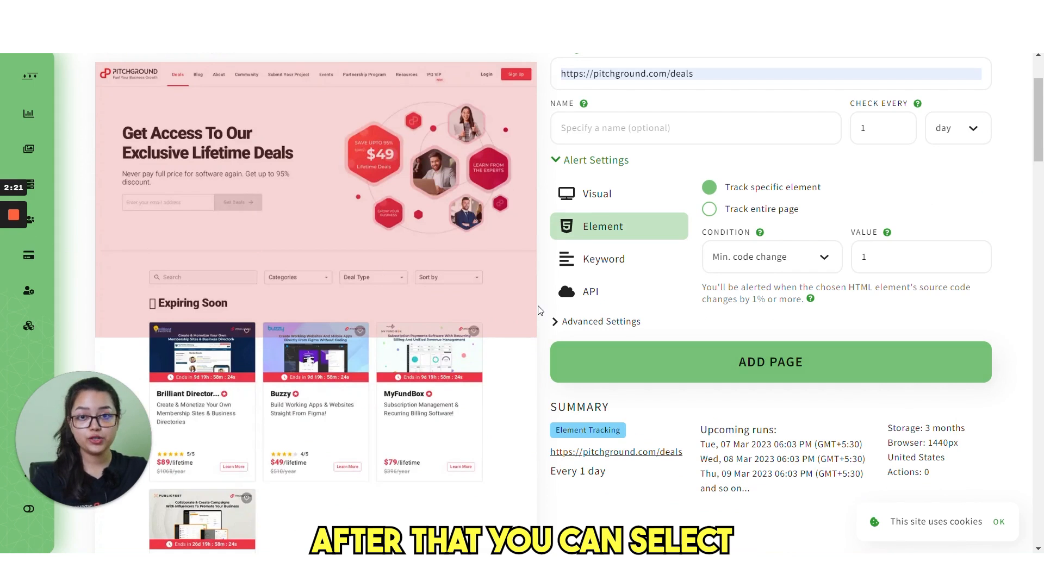
mouse_move(789, 265)
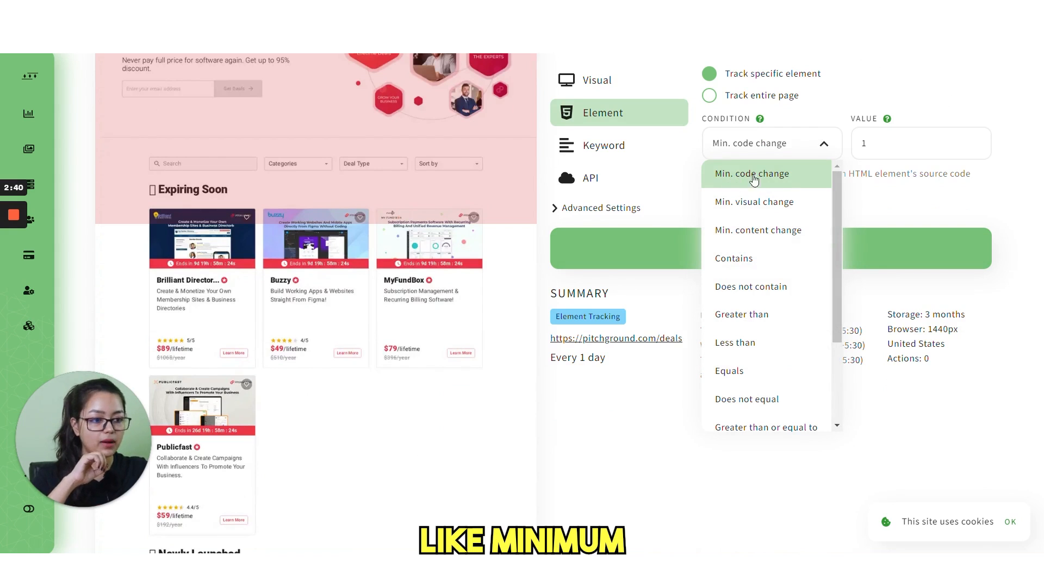
mouse_move(758, 229)
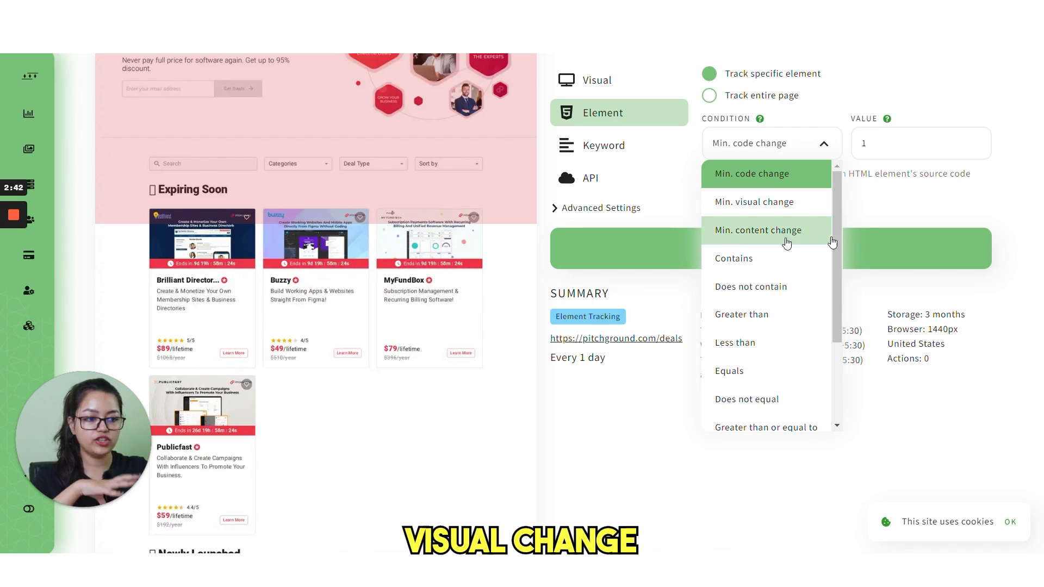
mouse_move(765, 285)
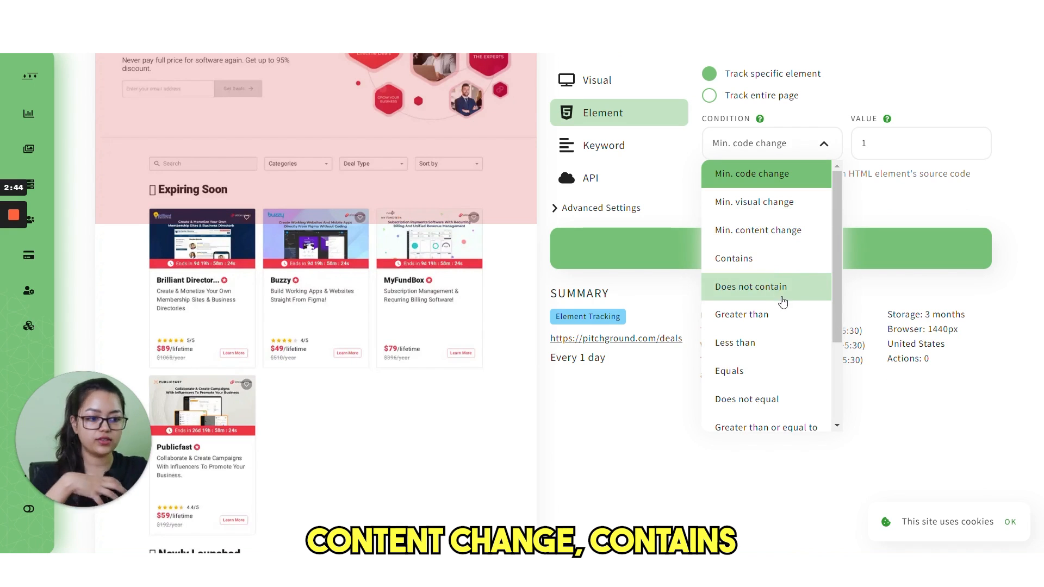
- Set the element's condition to Contains with value 2
scroll("down", 3)
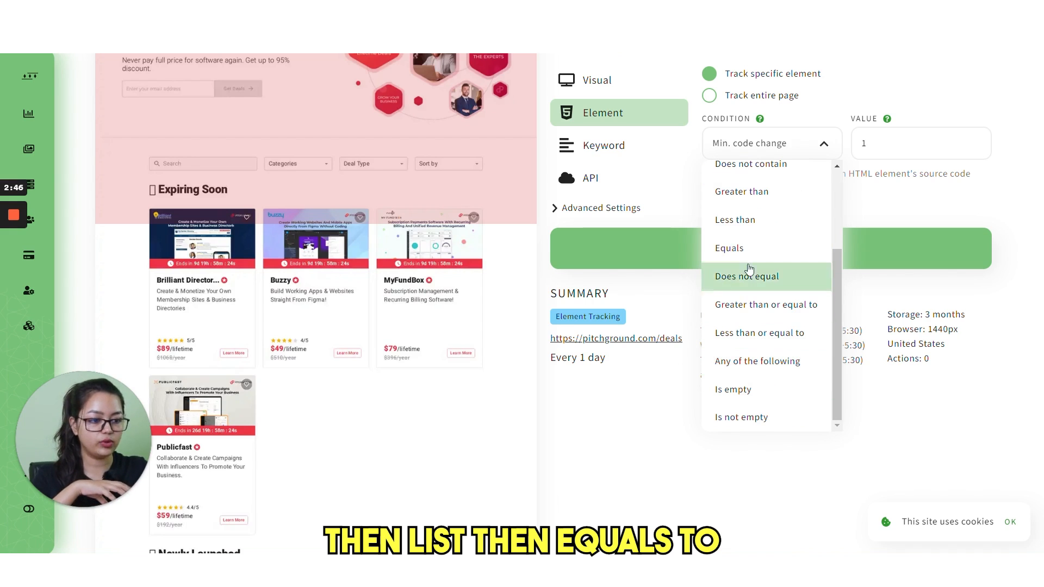
scroll("up", 3)
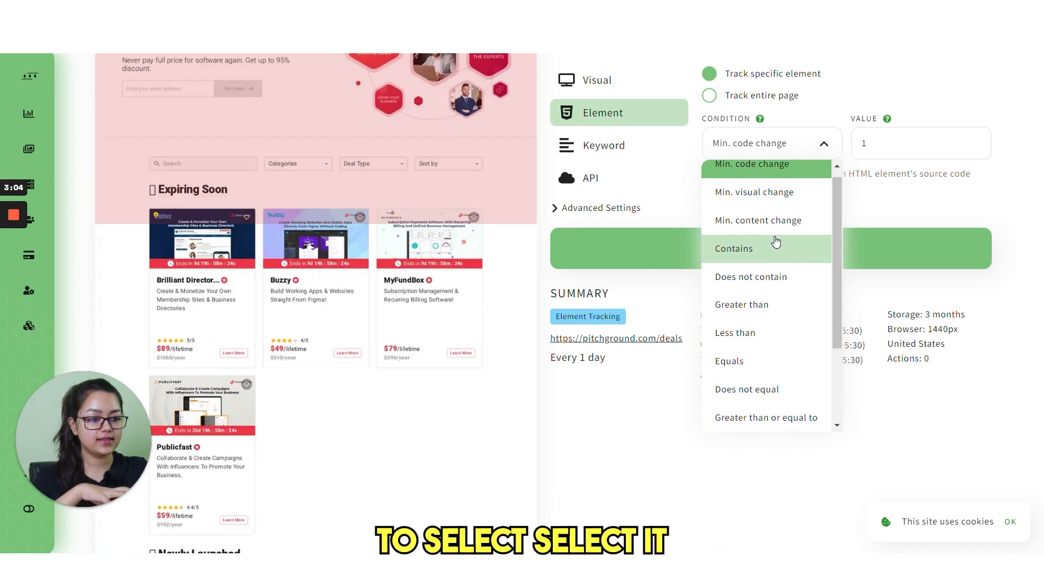
left_click(733, 248)
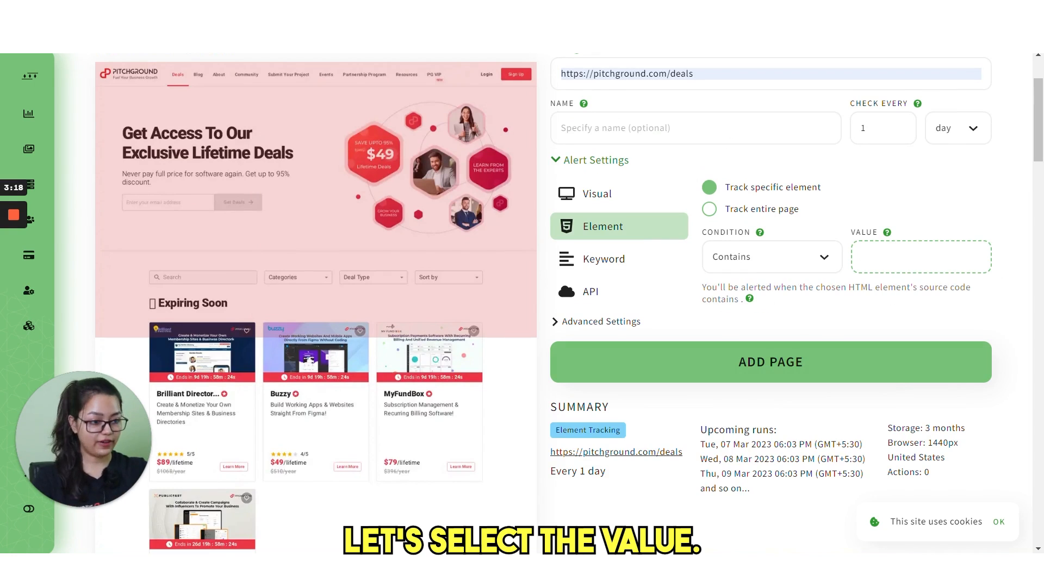
type("2")
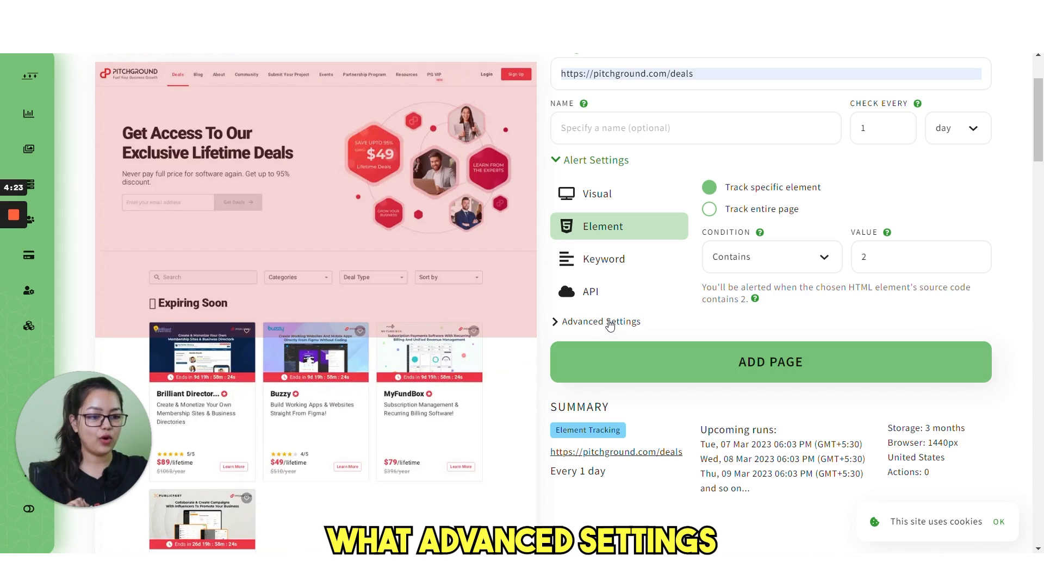
- Review the Advanced Settings (storage, tags, start time, alert channels) and add the page
left_click(601, 321)
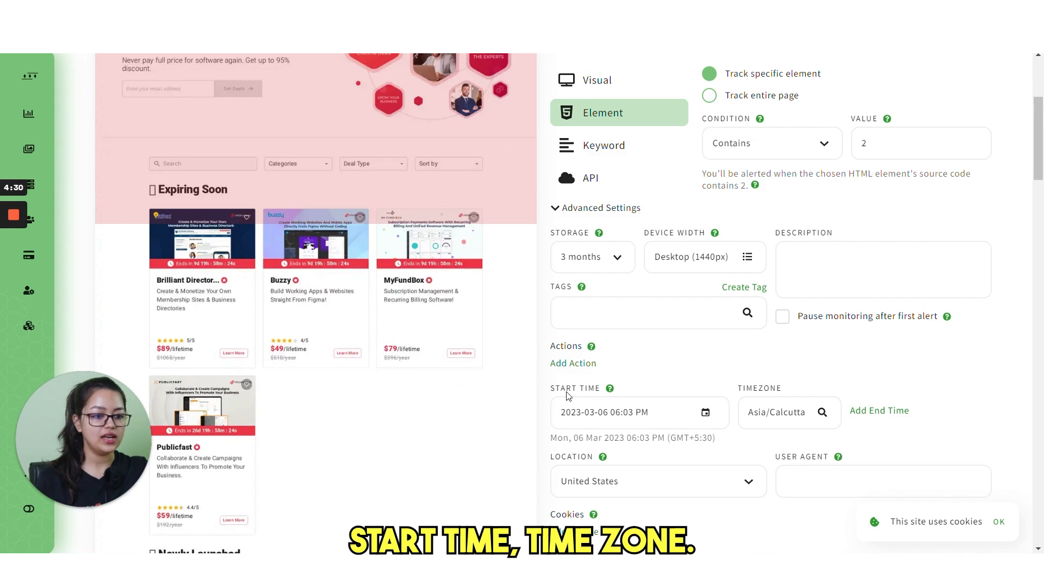
scroll("down", 3)
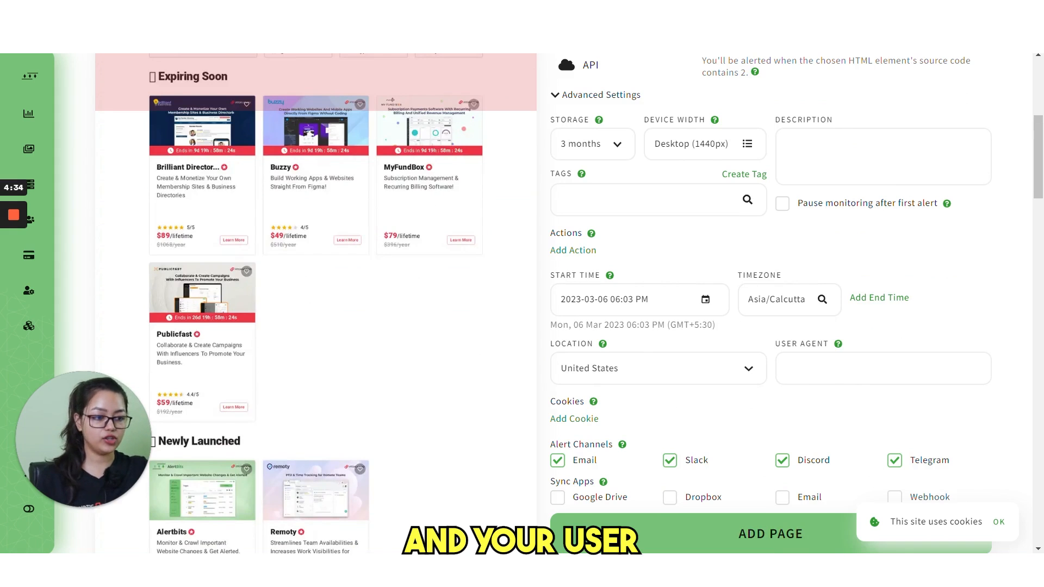
scroll("down", 3)
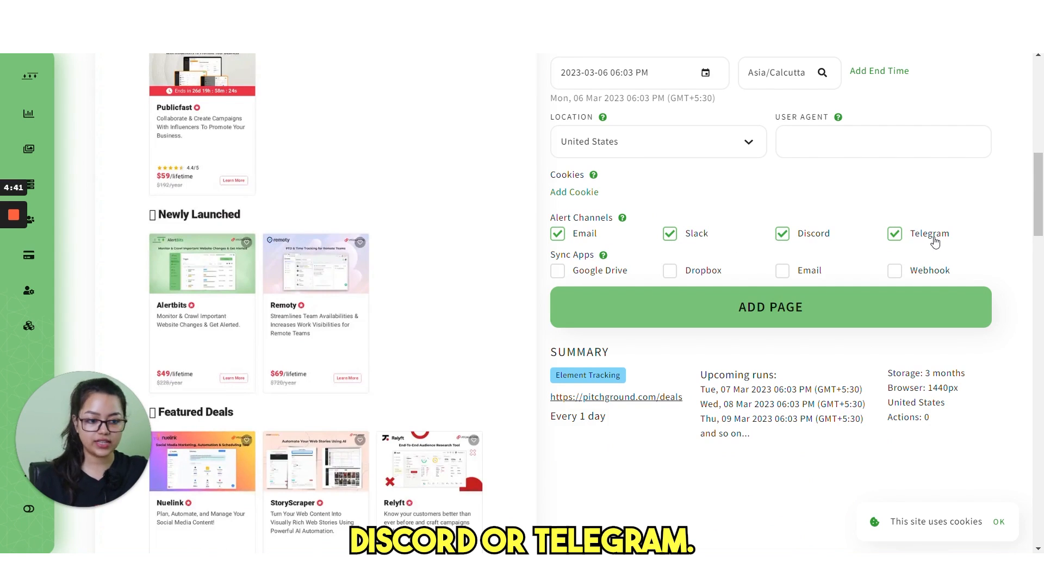
mouse_move(631, 340)
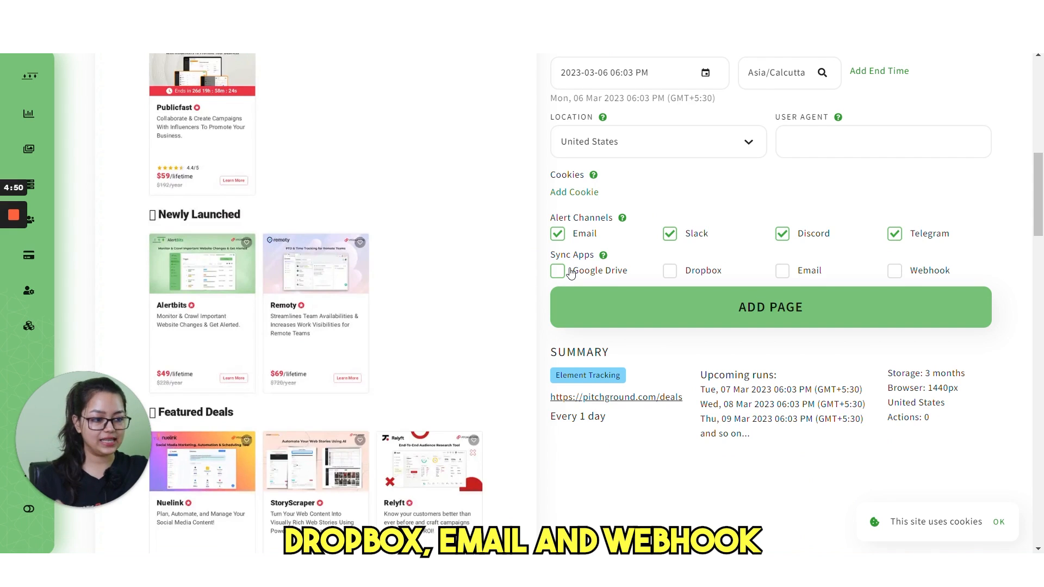
scroll("up", 3)
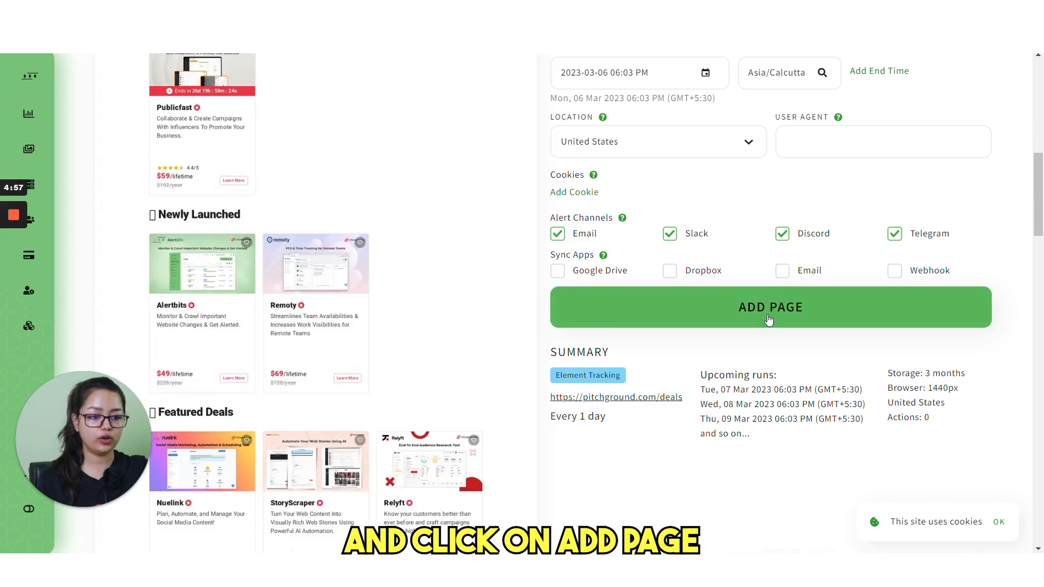
left_click(770, 306)
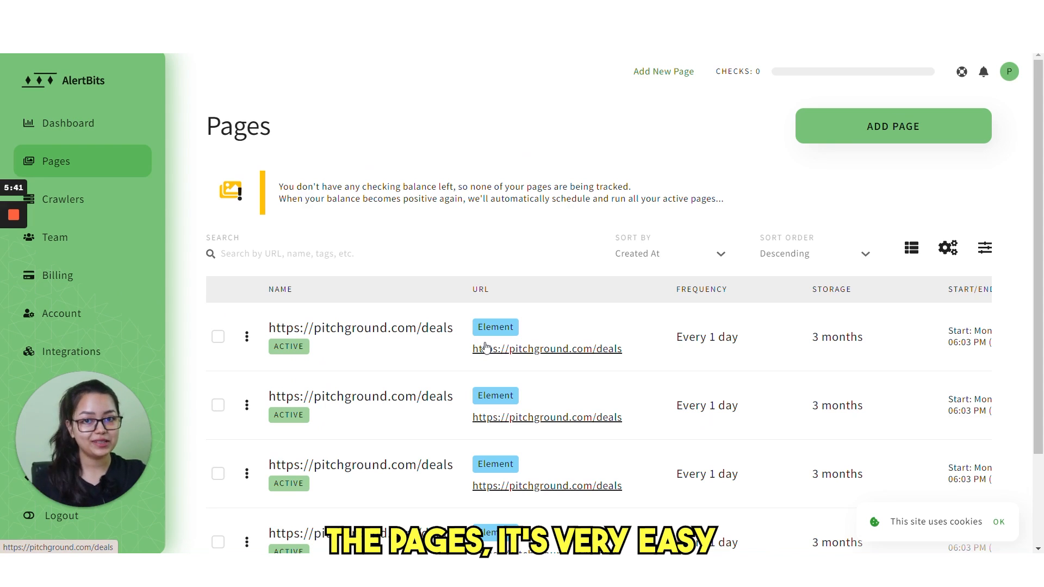
- Scroll the Pages list to the paused test entries like Products Page and Product Details
scroll("down", 3)
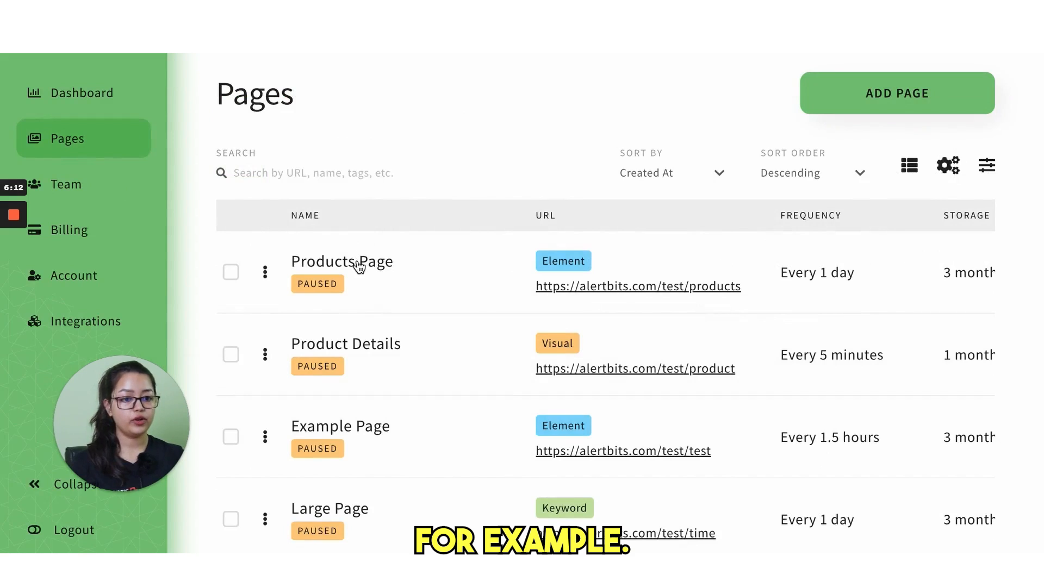
left_click(341, 261)
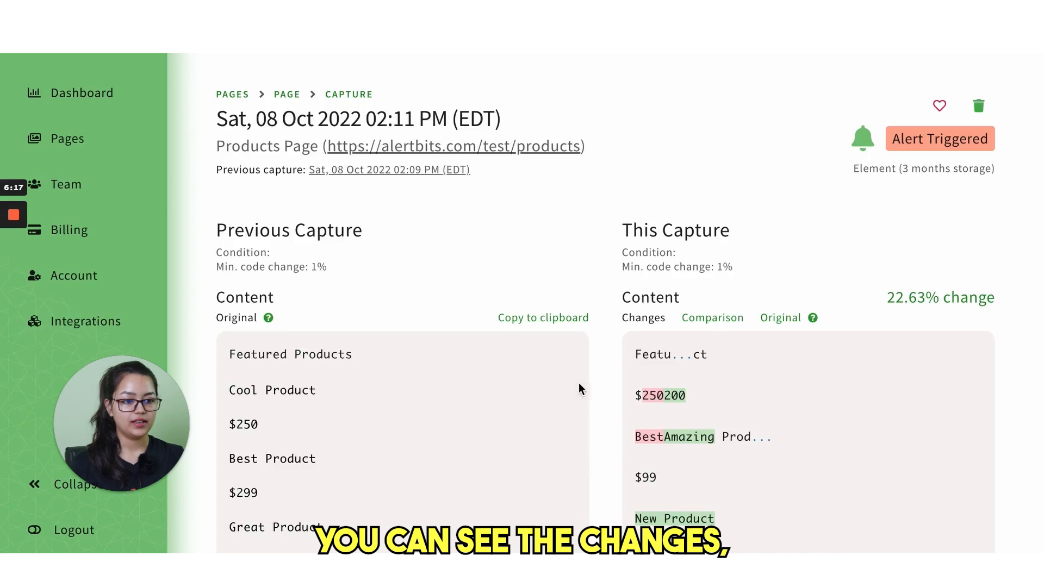
scroll("down", 3)
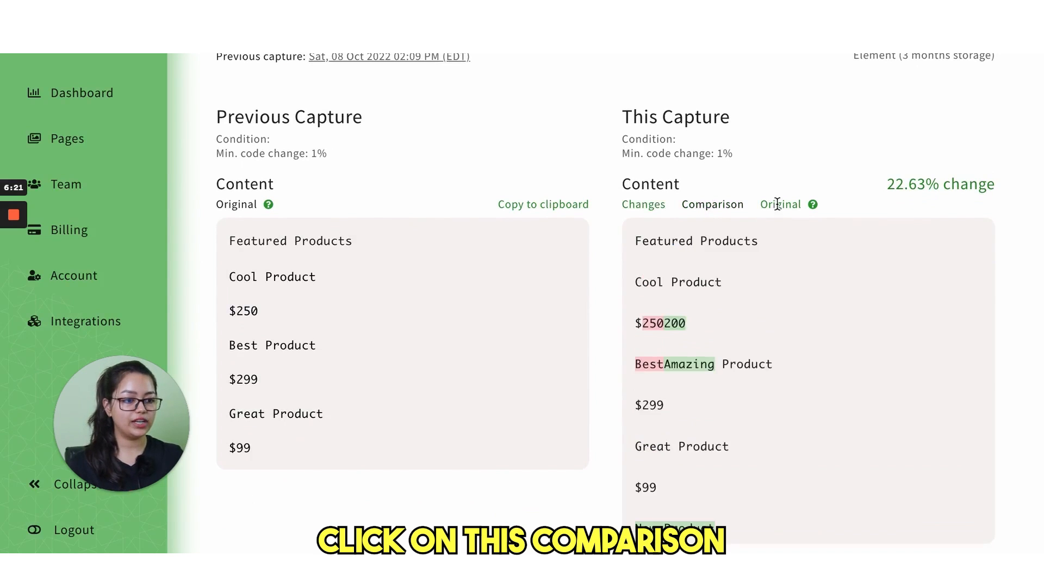
scroll("down", 3)
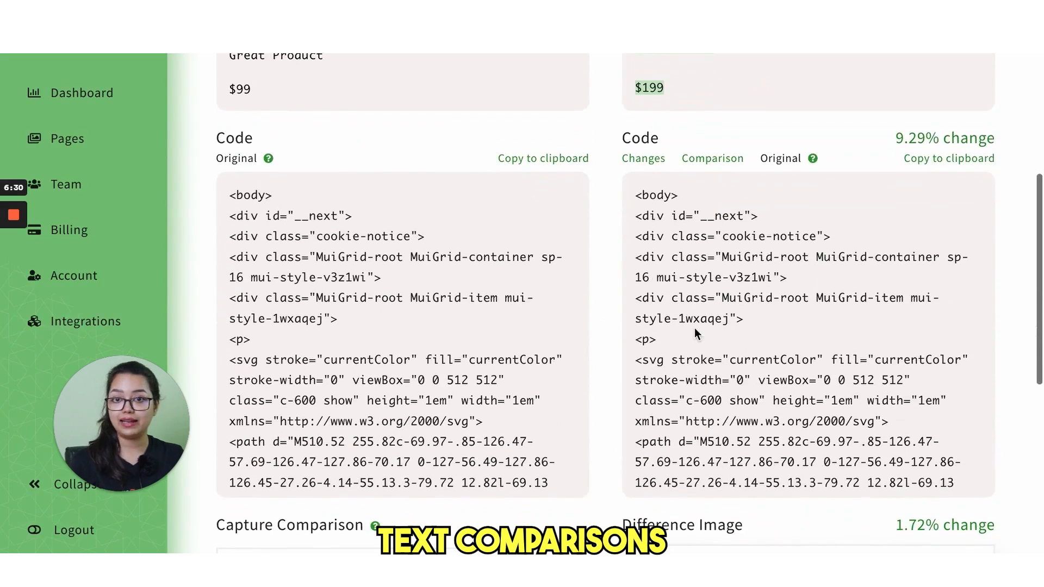
mouse_move(601, 355)
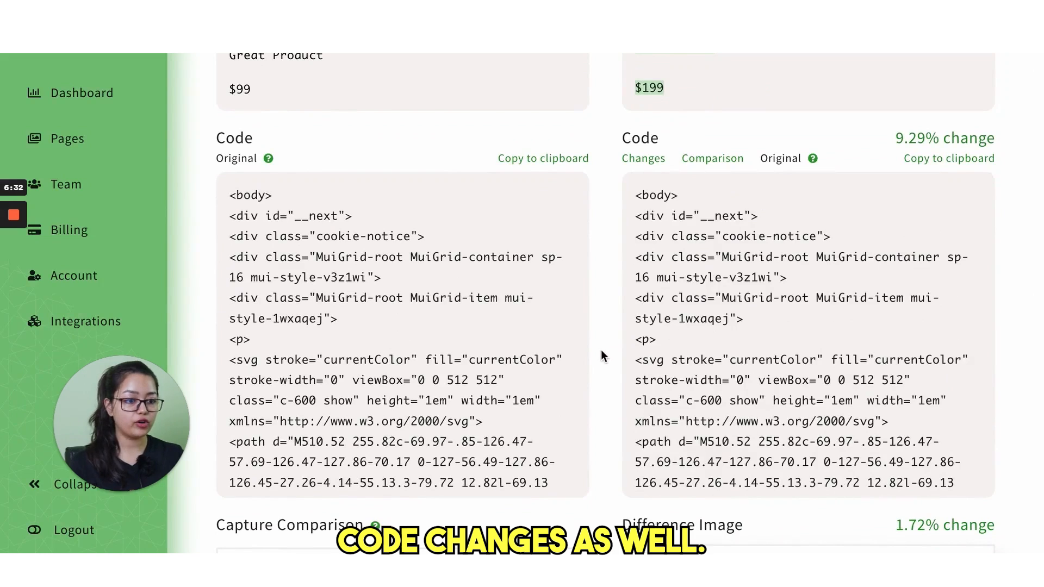
scroll("down", 3)
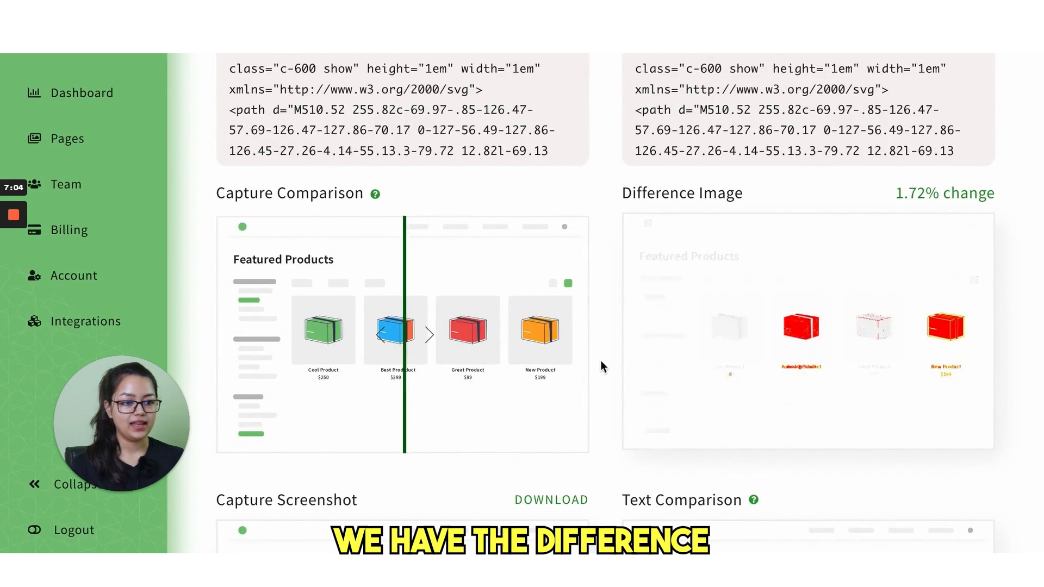
scroll("down", 3)
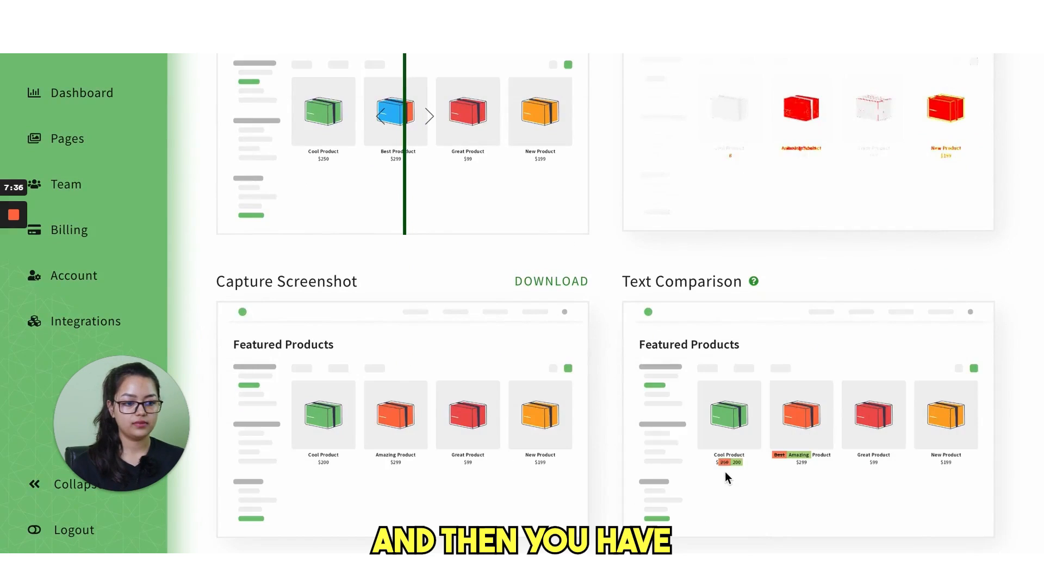
mouse_move(722, 490)
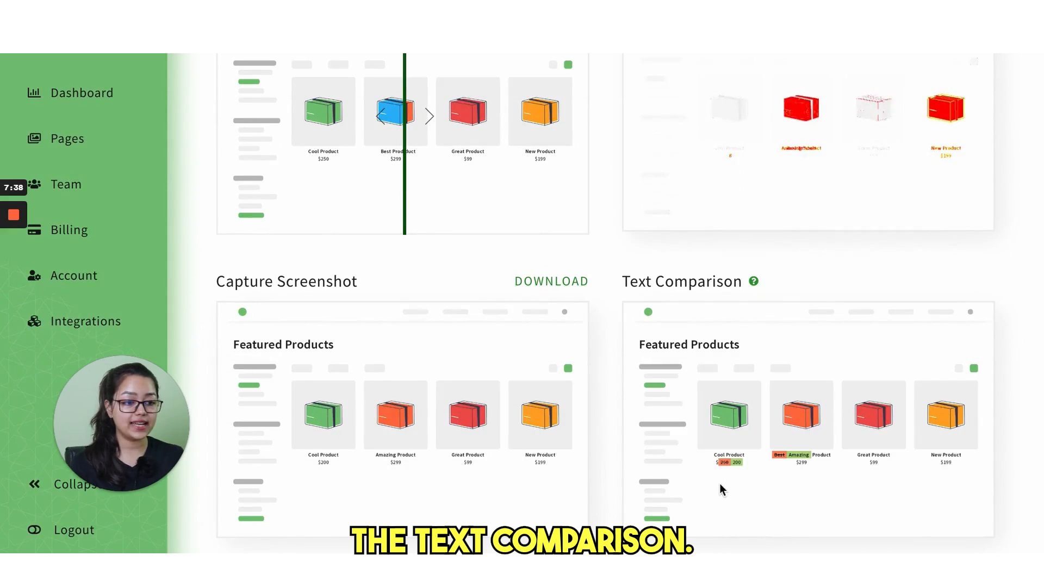
mouse_move(643, 512)
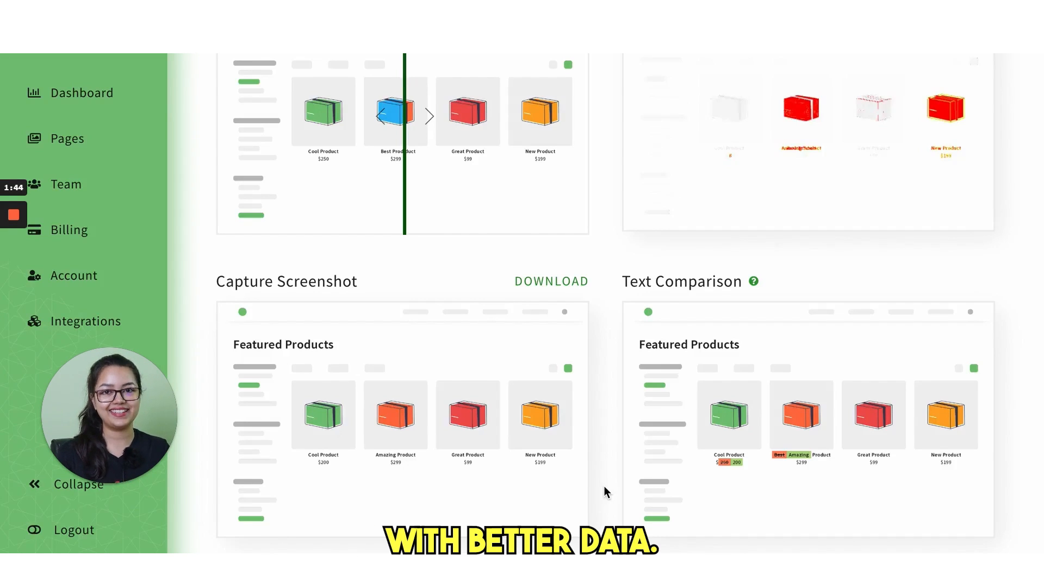
- Visit the Team page, look at the Invite new user form, close it and return to Pages
left_click(58, 161)
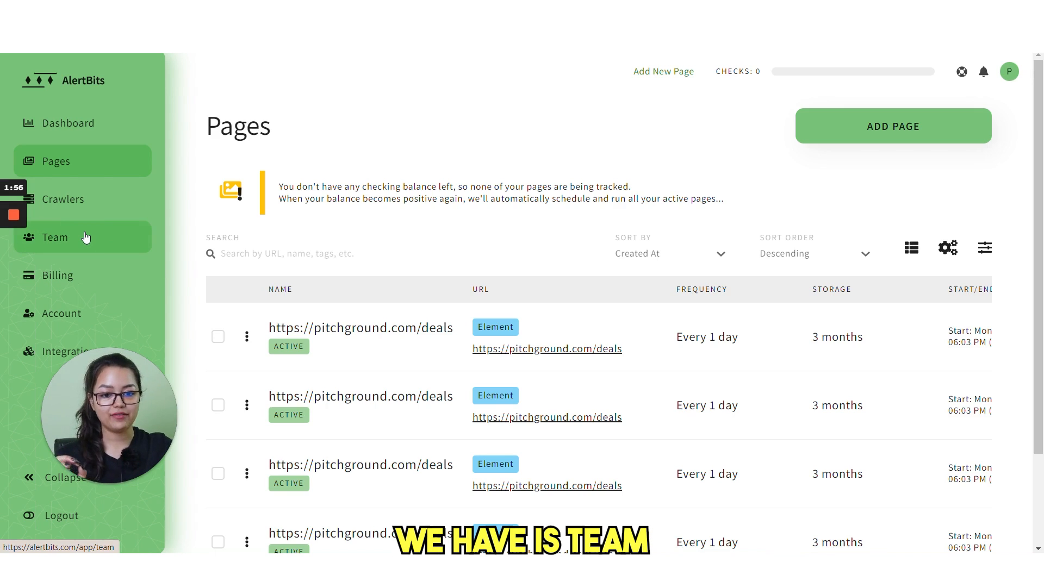
left_click(54, 237)
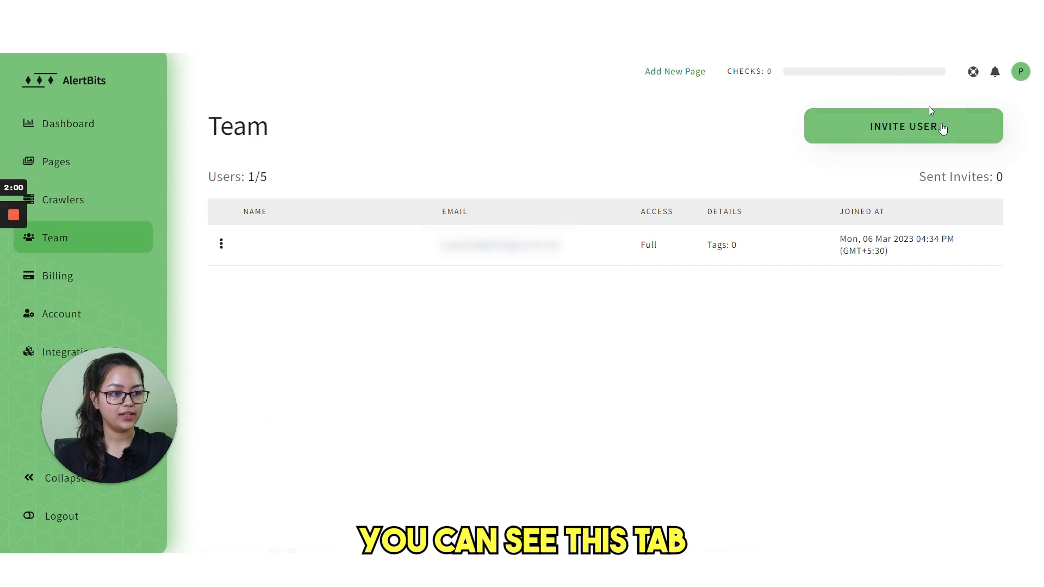
left_click(903, 127)
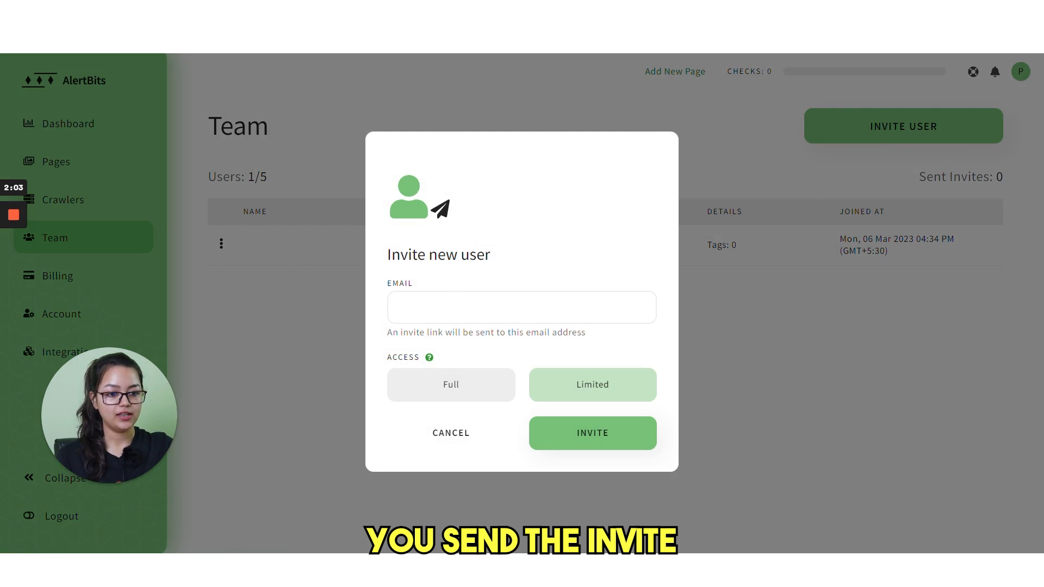
left_click(520, 306)
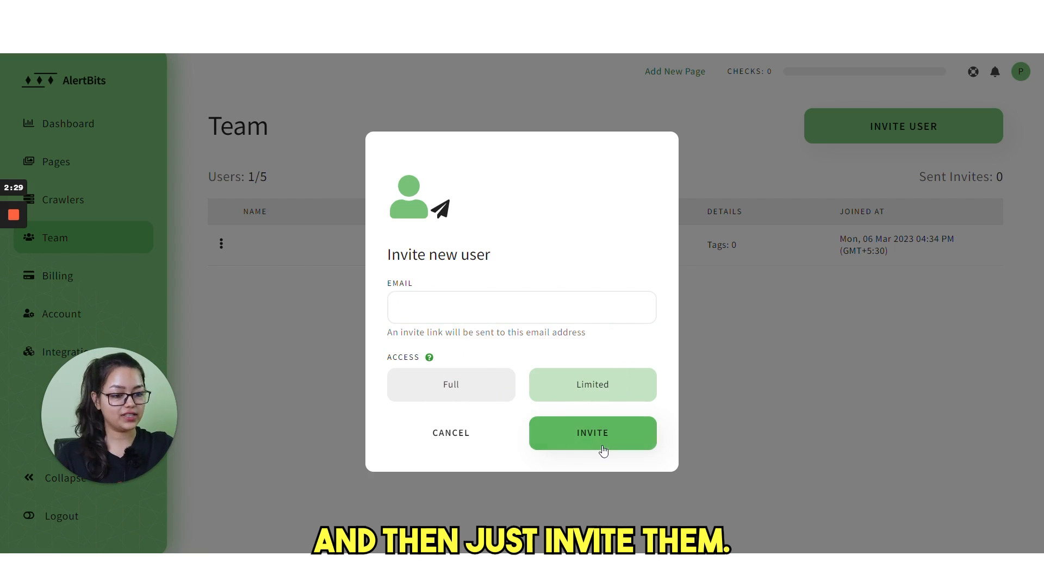
left_click(591, 433)
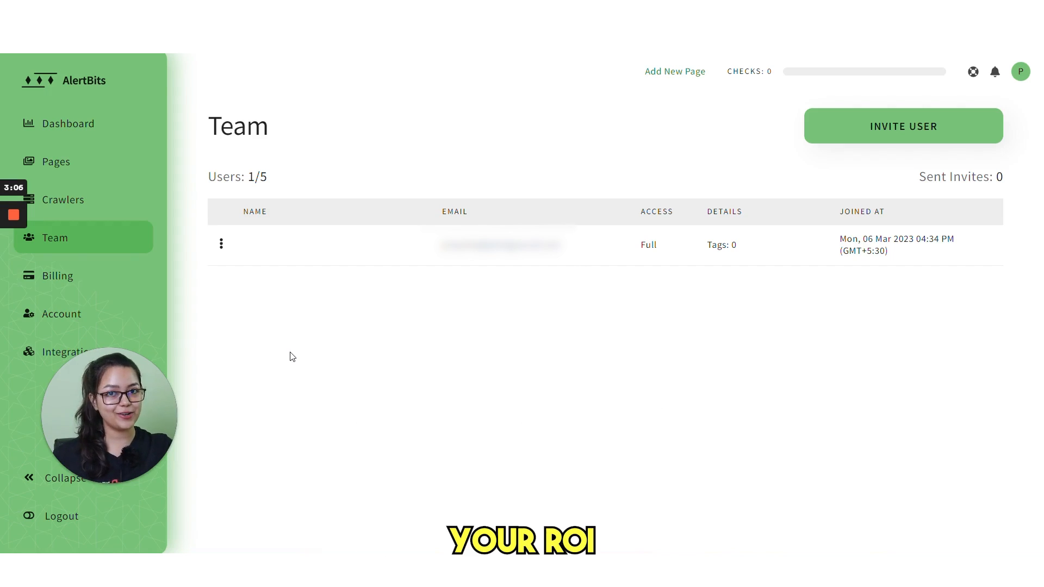
left_click(56, 161)
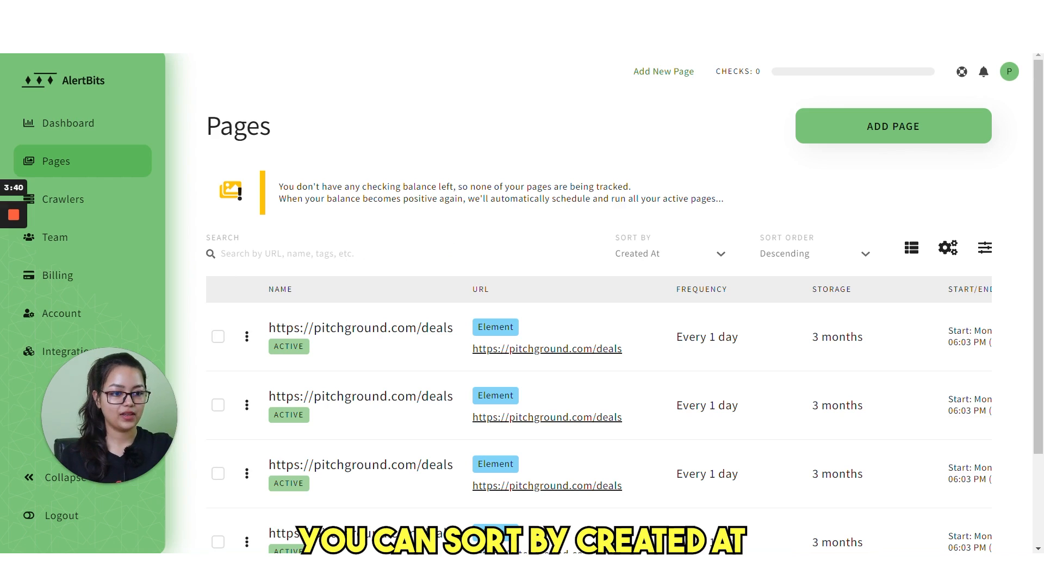
left_click(668, 253)
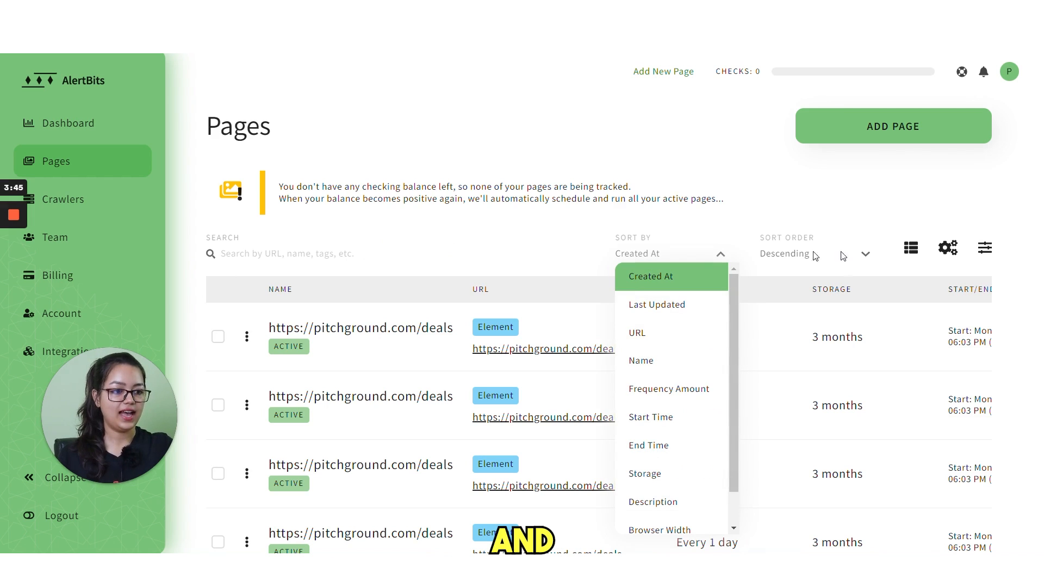
left_click(785, 254)
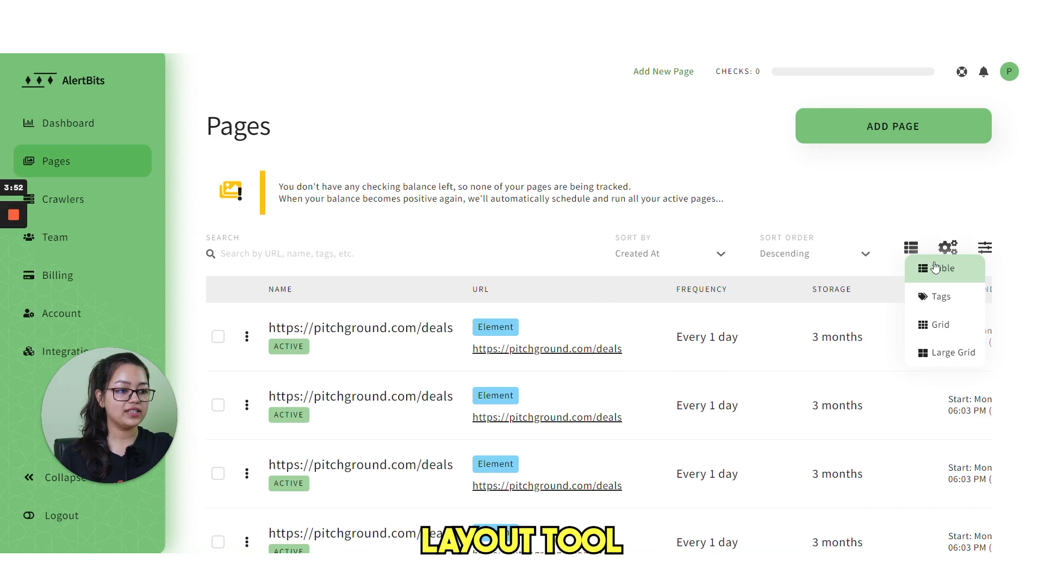
mouse_move(943, 296)
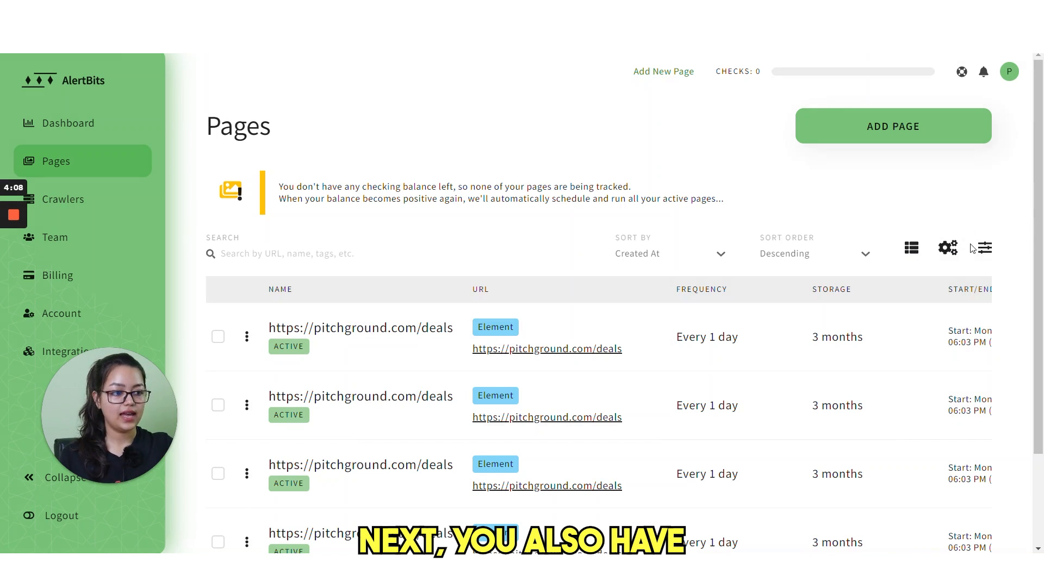
left_click(984, 248)
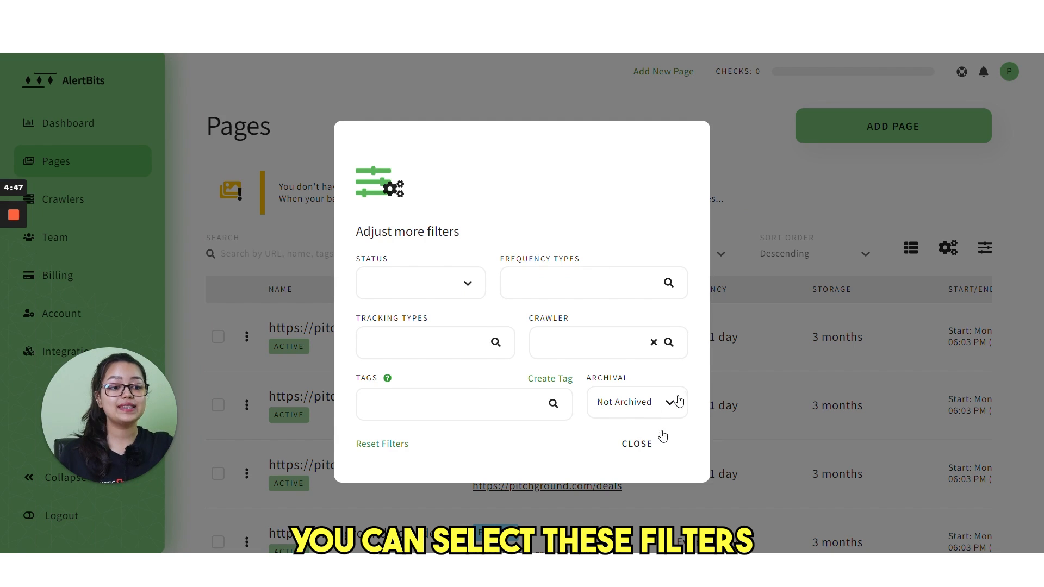
mouse_move(603, 373)
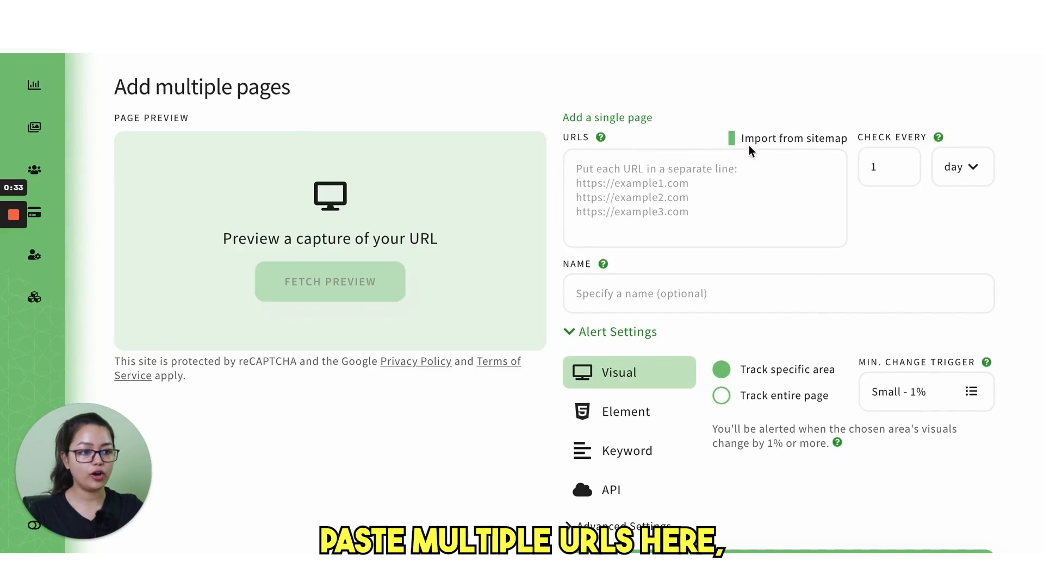
left_click(792, 138)
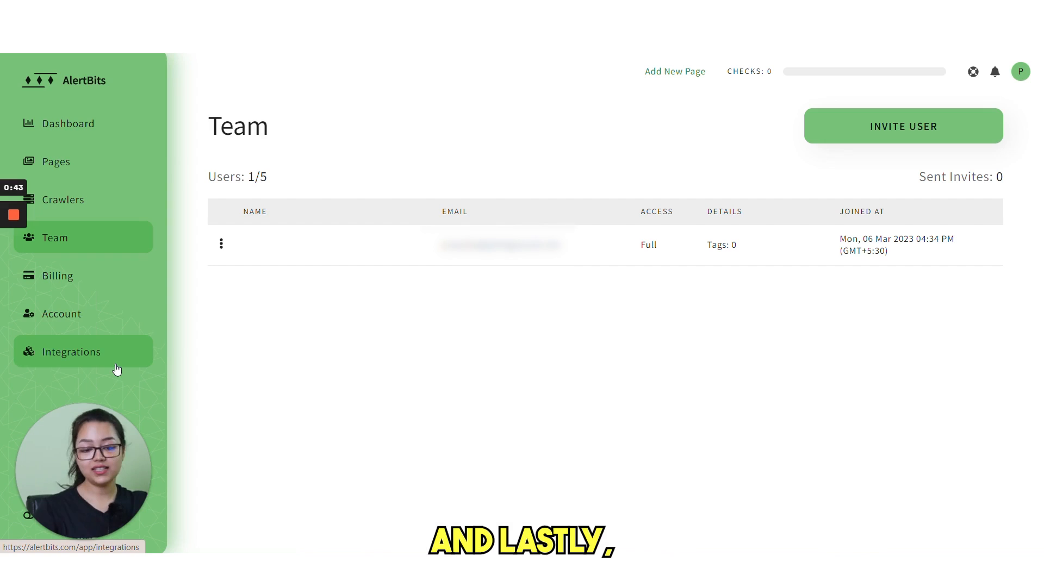
- Browse the Integrations list and show the Email integration's disable, edit and disconnect actions
left_click(71, 352)
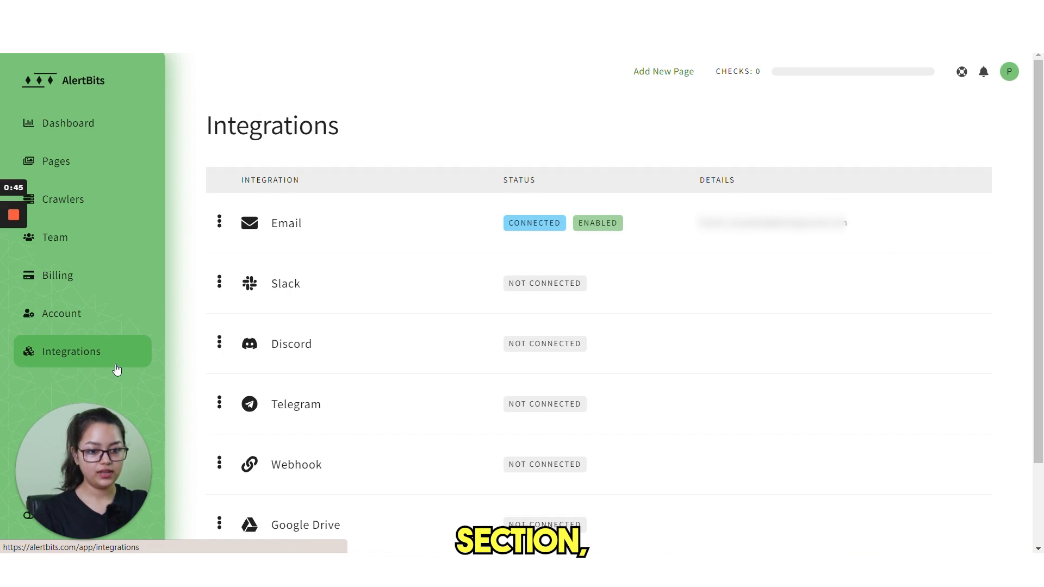
mouse_move(281, 276)
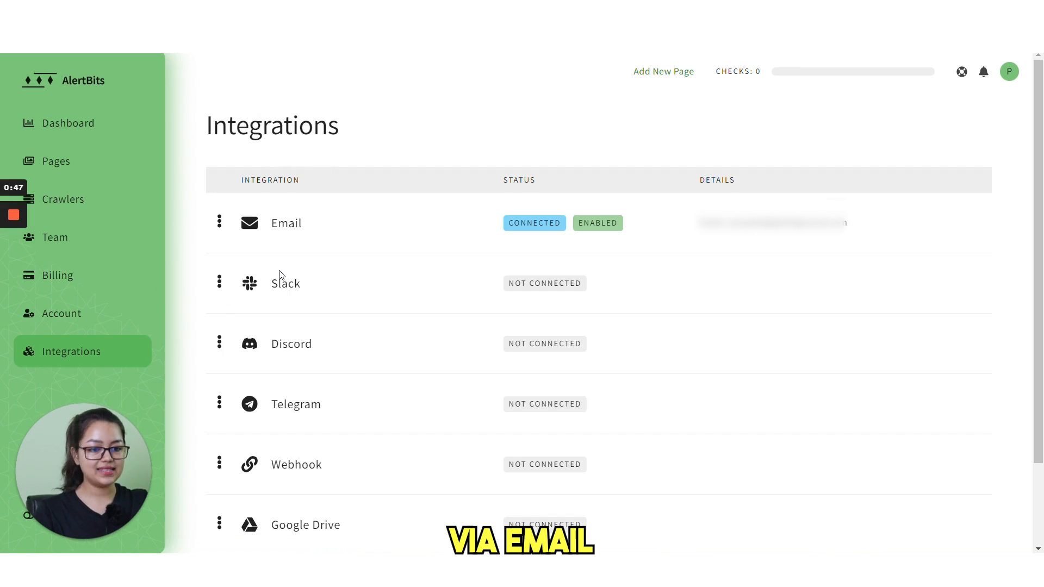
scroll("down", 3)
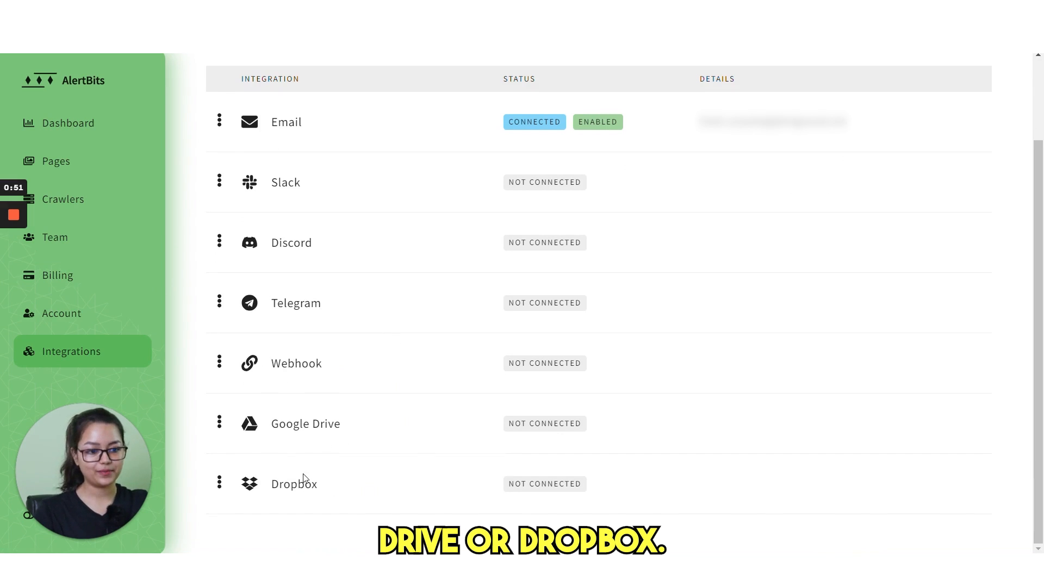
scroll("up", 3)
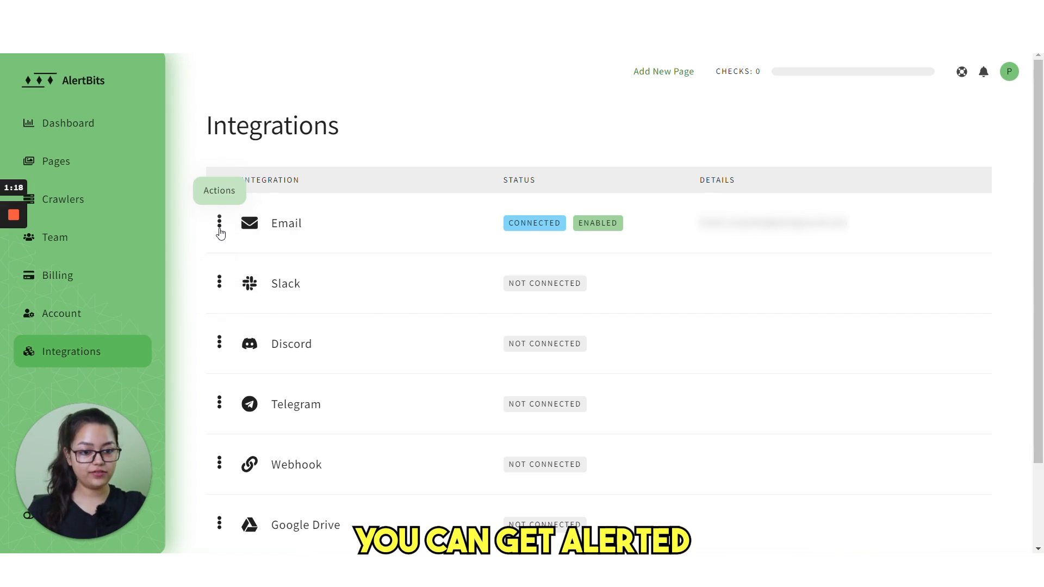
left_click(219, 223)
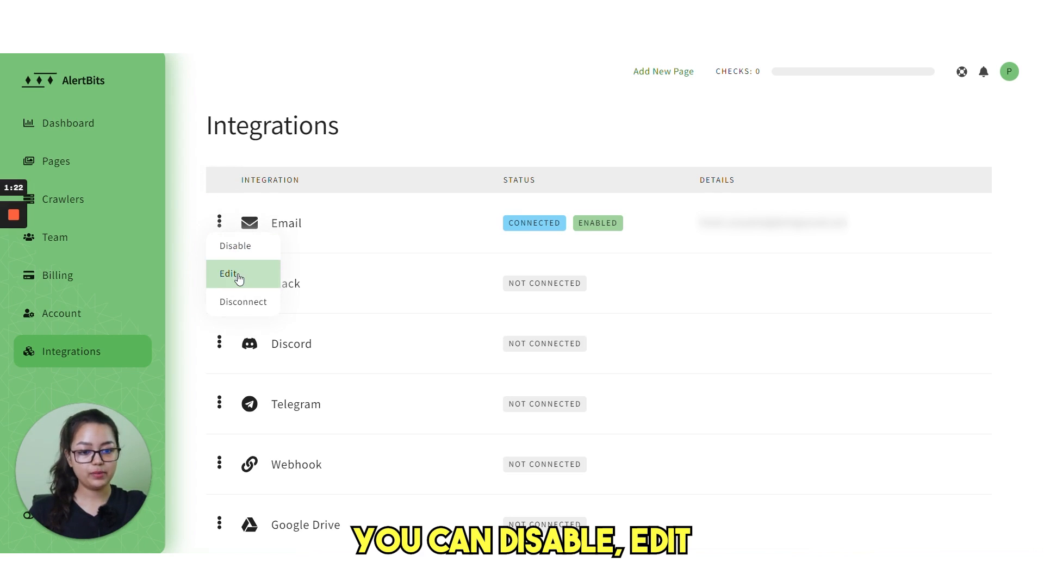
mouse_move(242, 301)
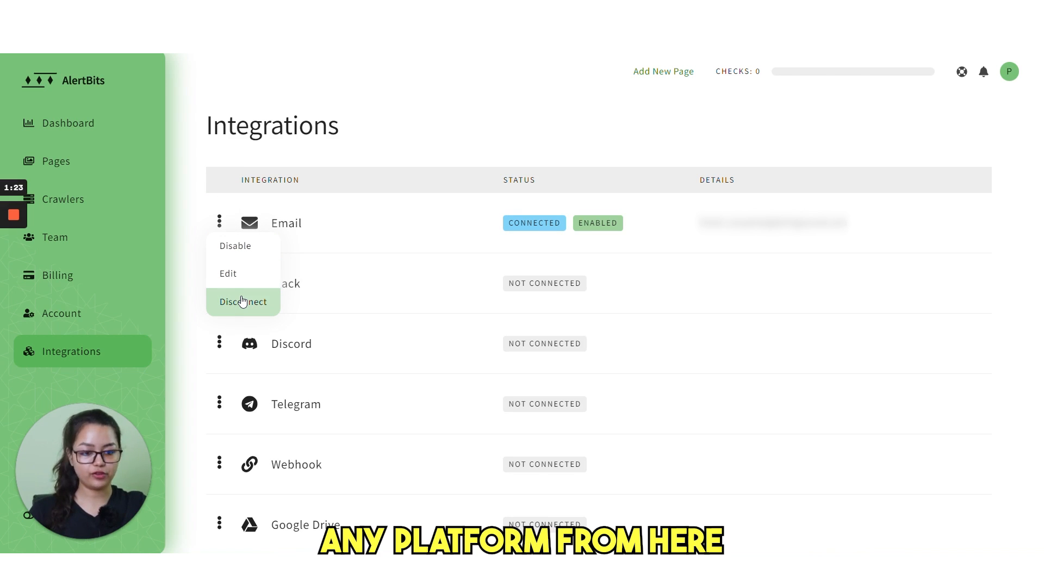